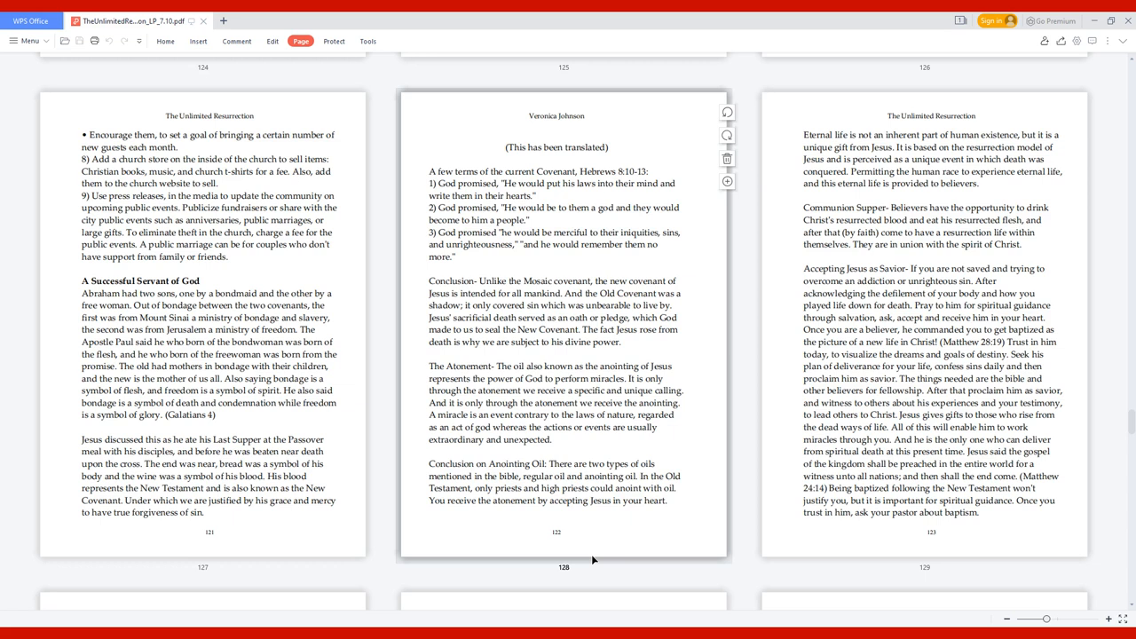
scroll(down, 3)
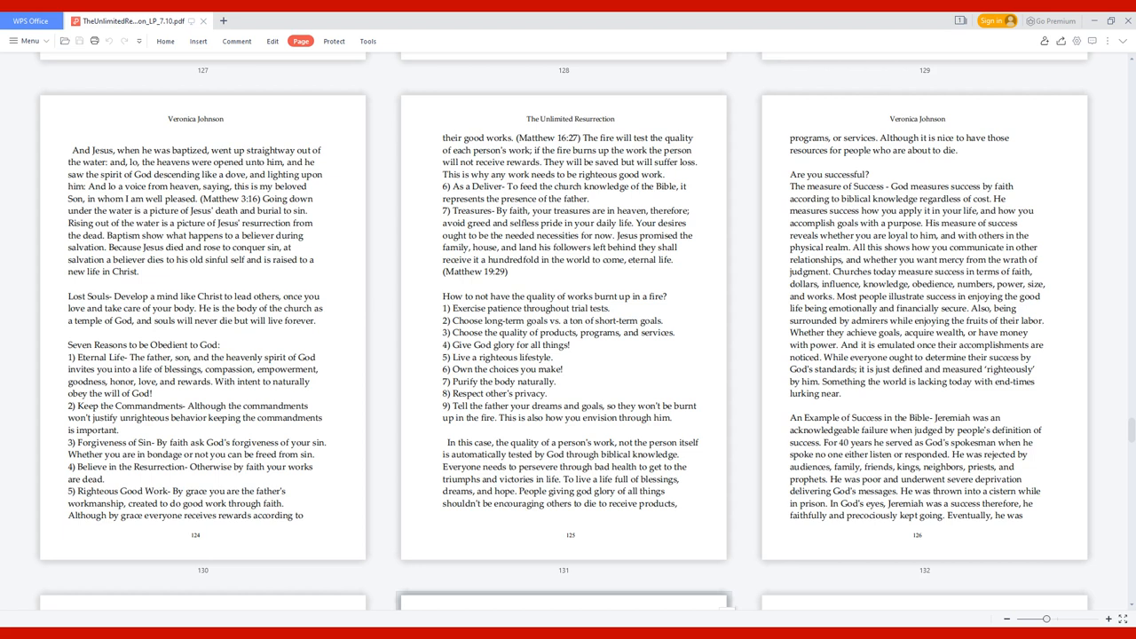
scroll(down, 3)
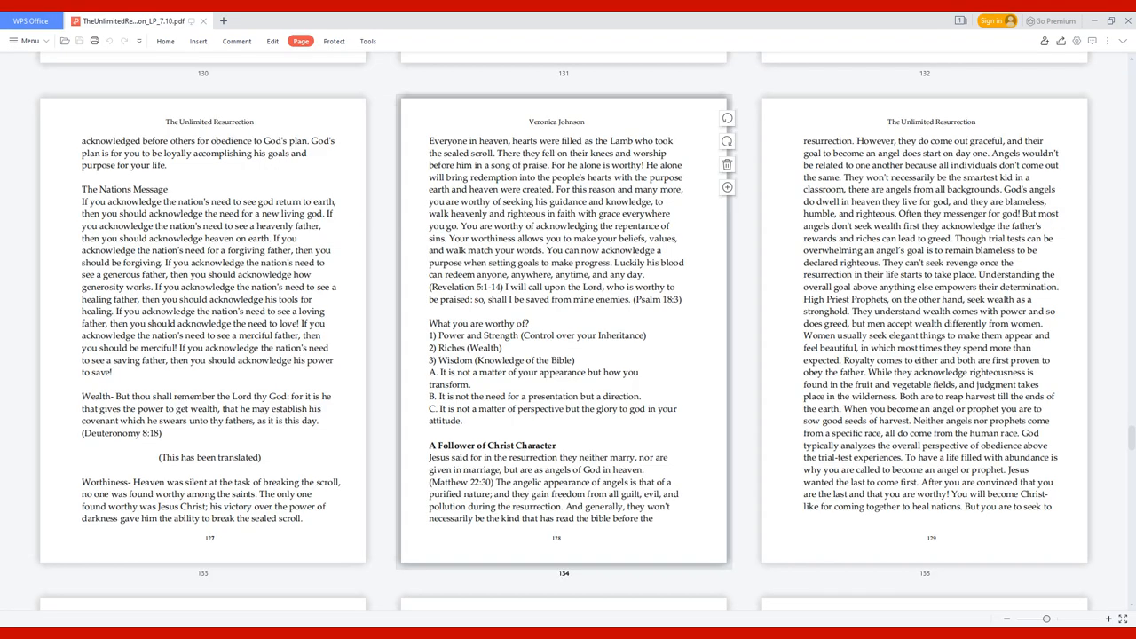